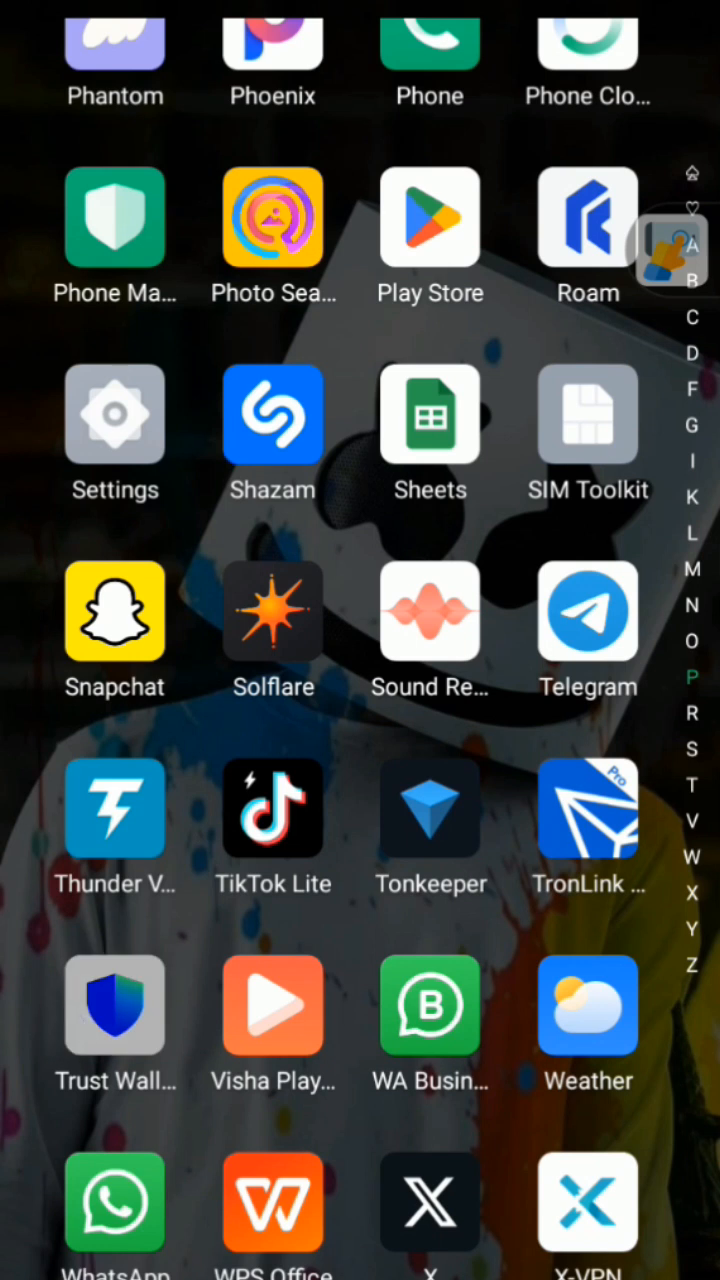
Launch Trust Wallet to reach the custom token import form with Ethereum selected.
left_click(114, 1005)
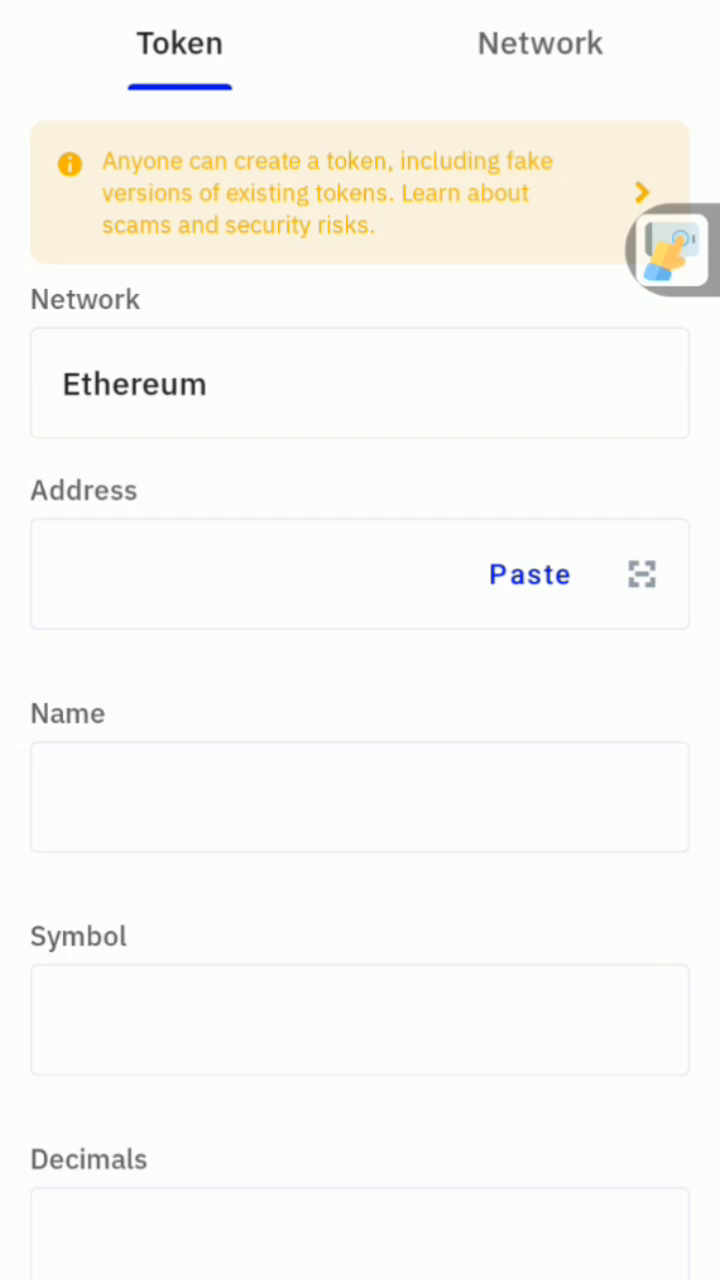
Open the Network field to show the blockchain list, from Bitcoin to Tron.
left_click(360, 383)
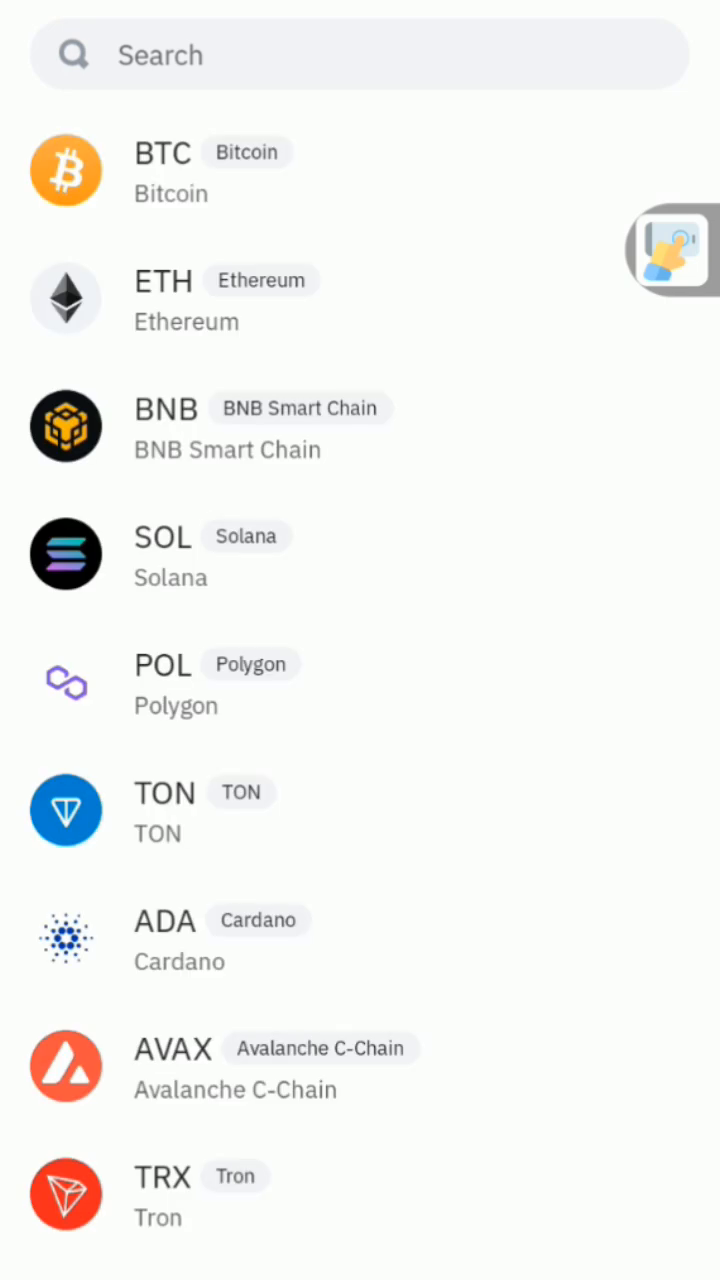